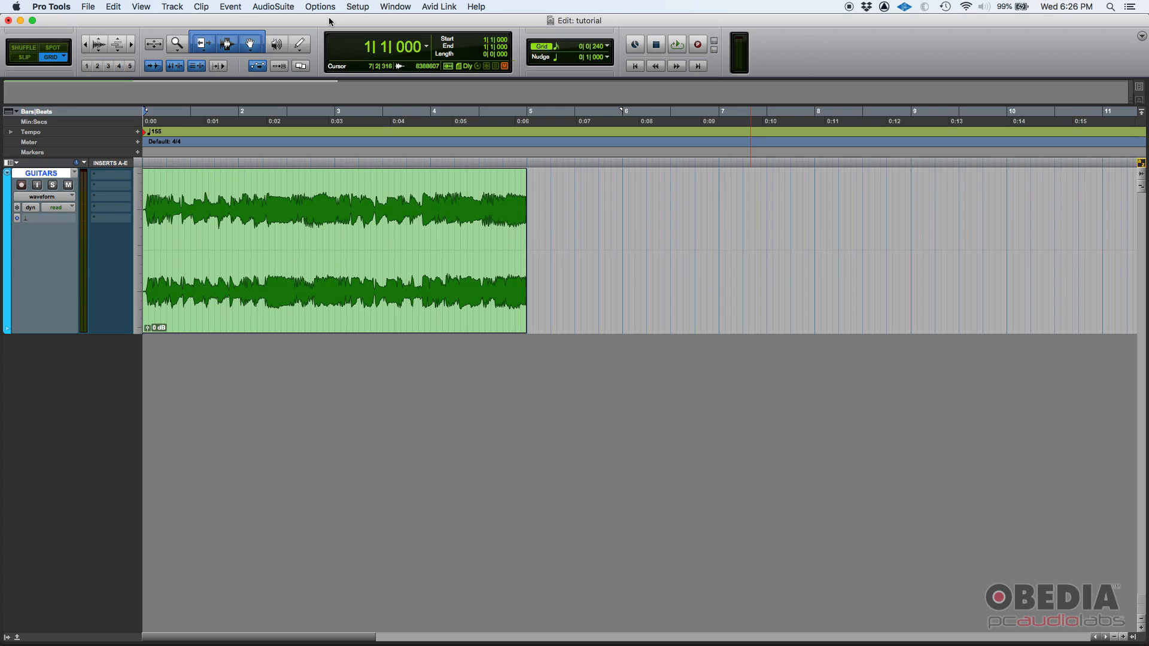
mouse_move(286, 54)
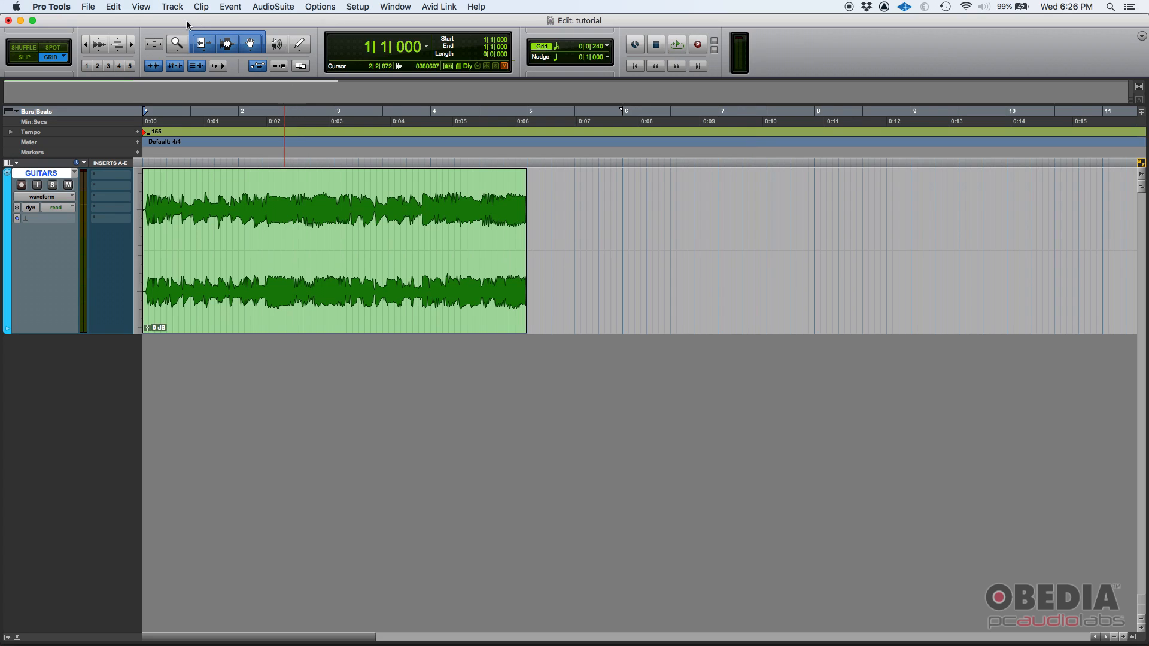
mouse_move(114, 73)
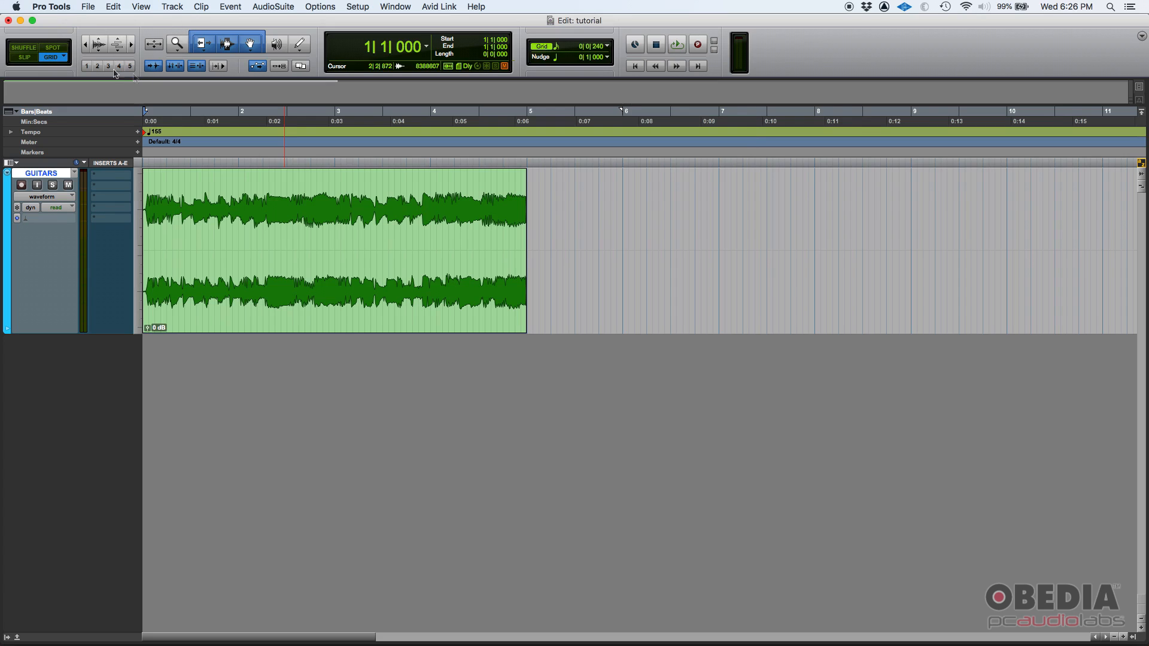
mouse_move(121, 33)
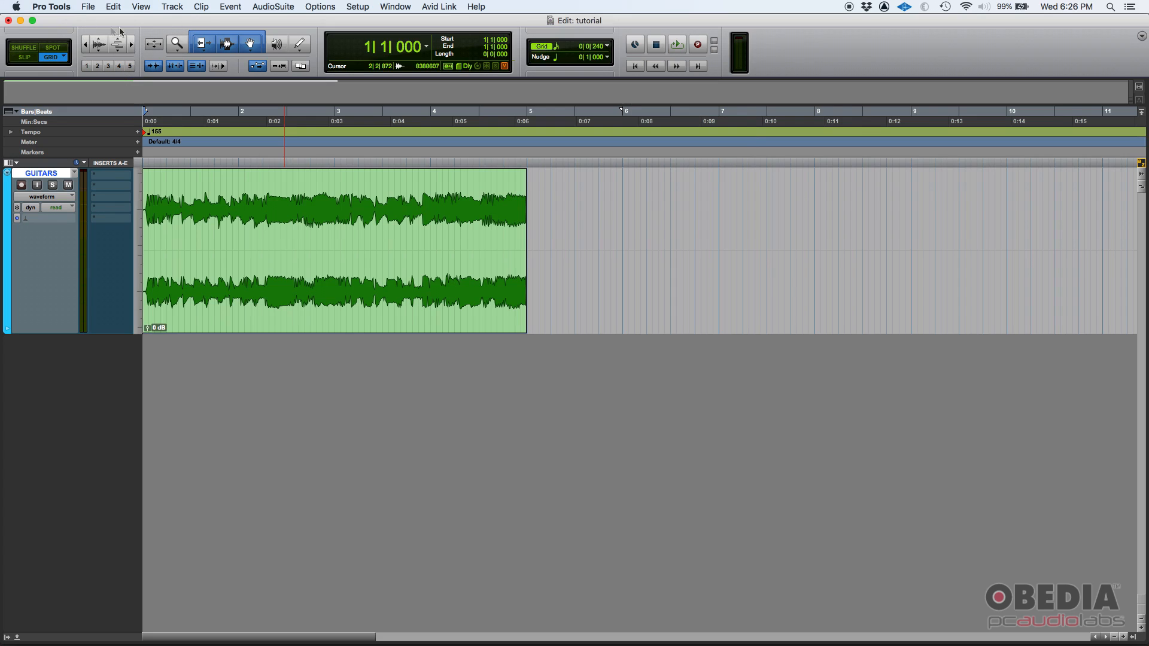
mouse_move(88, 60)
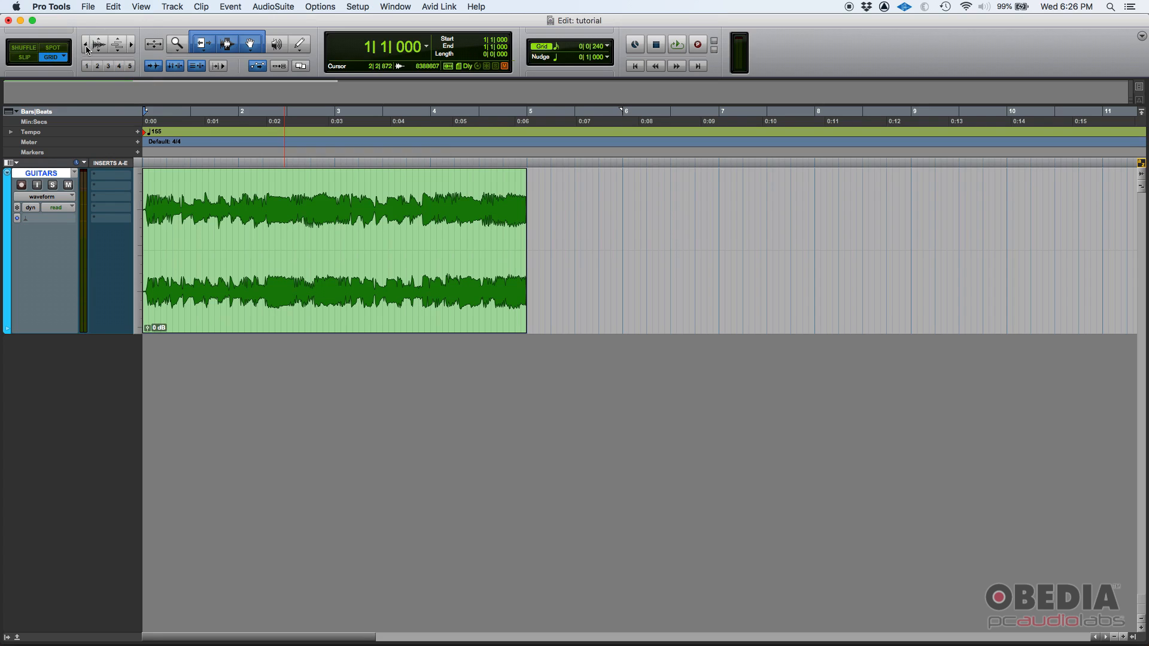
mouse_move(98, 45)
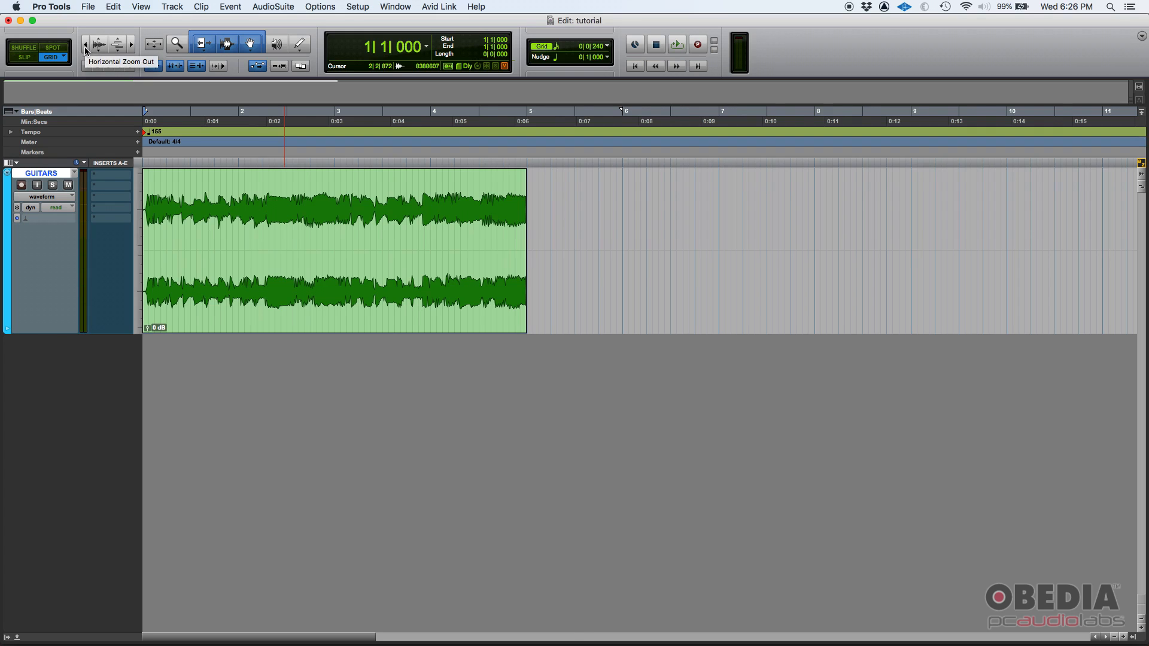
Step: Zoom out once, then zoom in twice until the GUITARS waveform fills the window
left_click(97, 44)
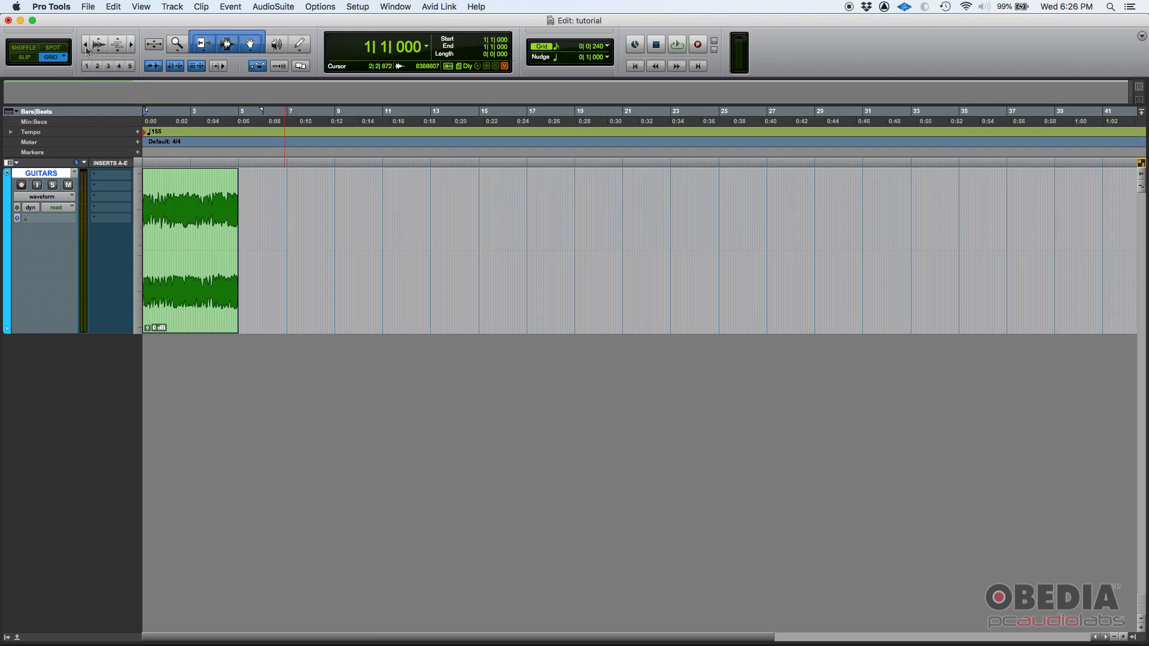
mouse_move(131, 44)
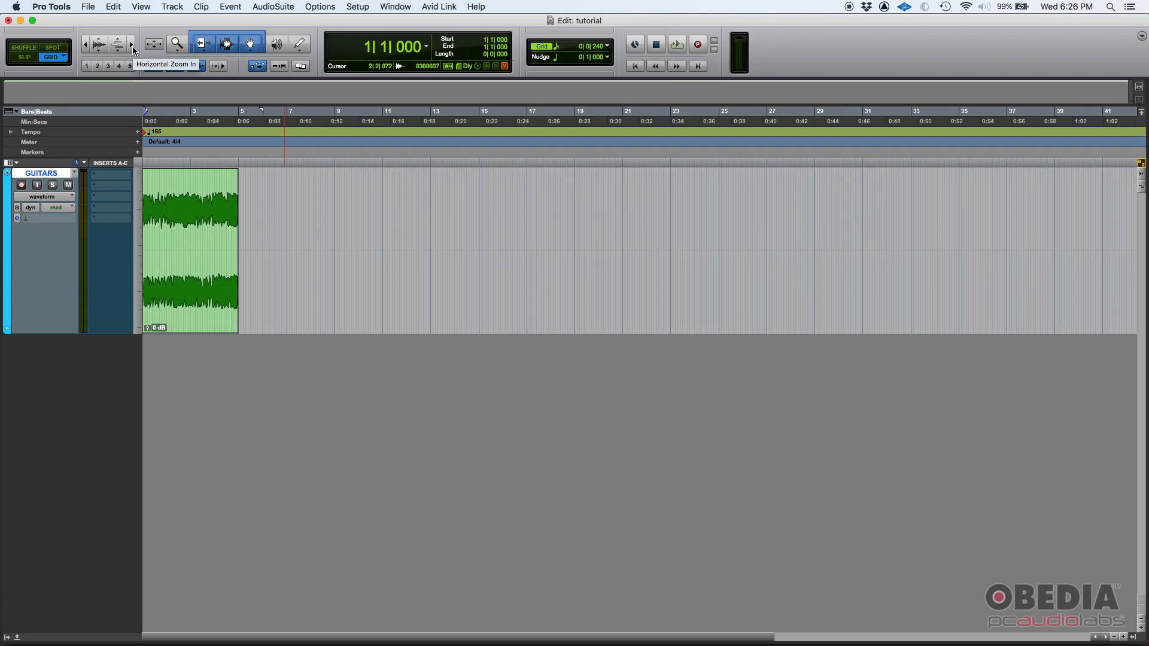
left_click(130, 45)
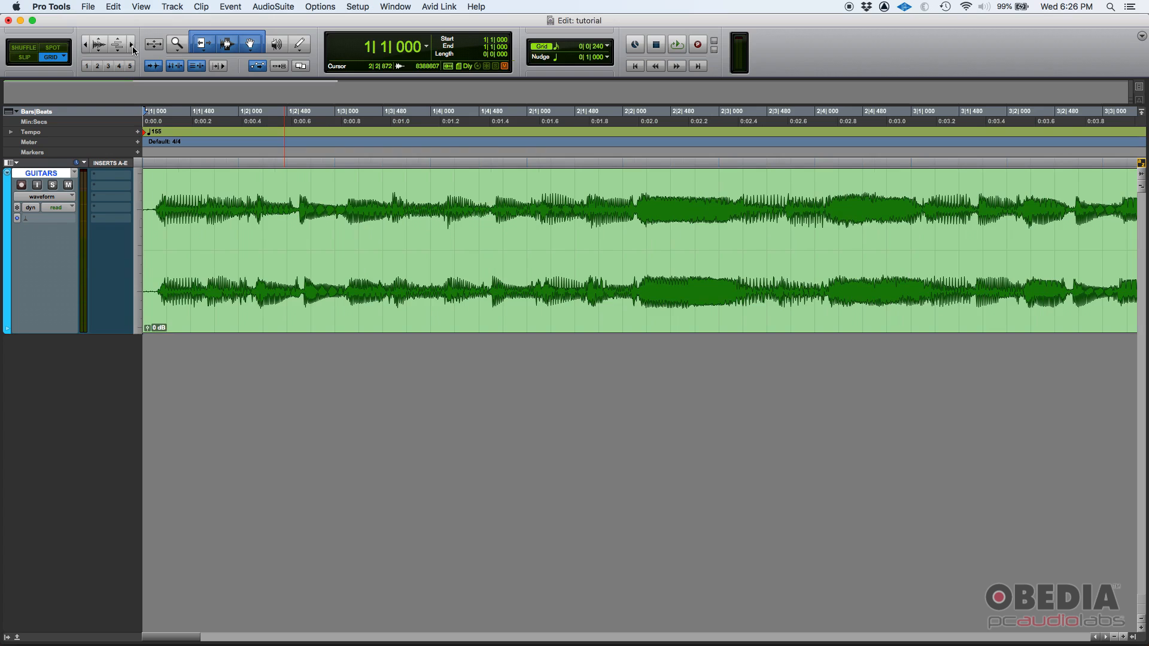
mouse_move(82, 50)
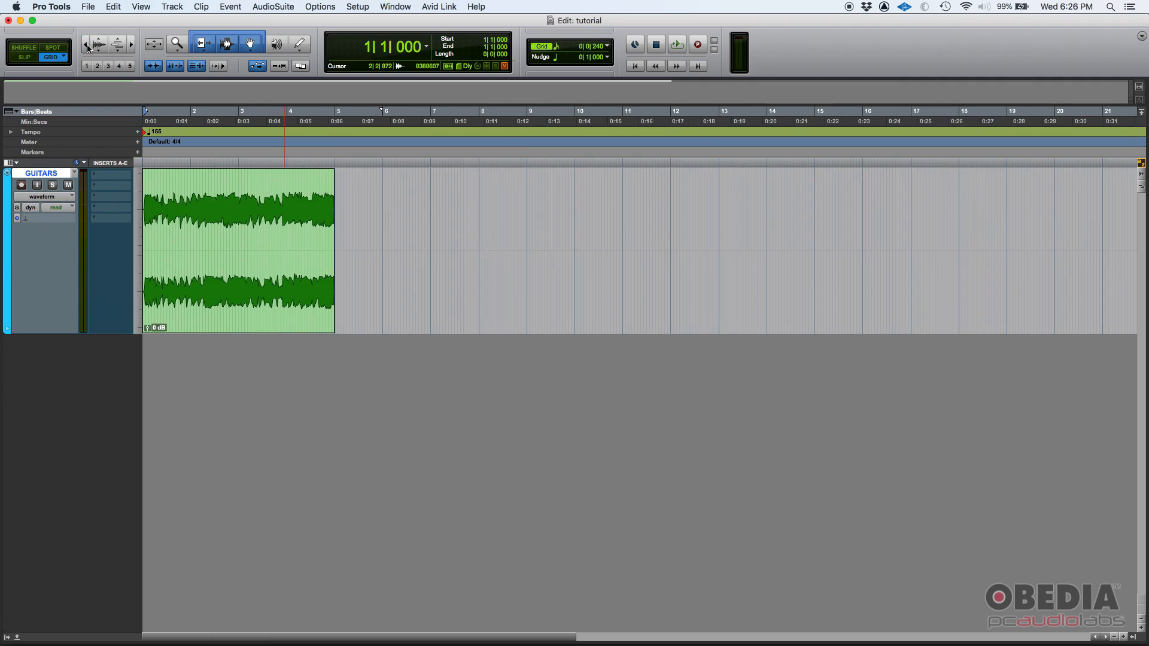
left_click(130, 45)
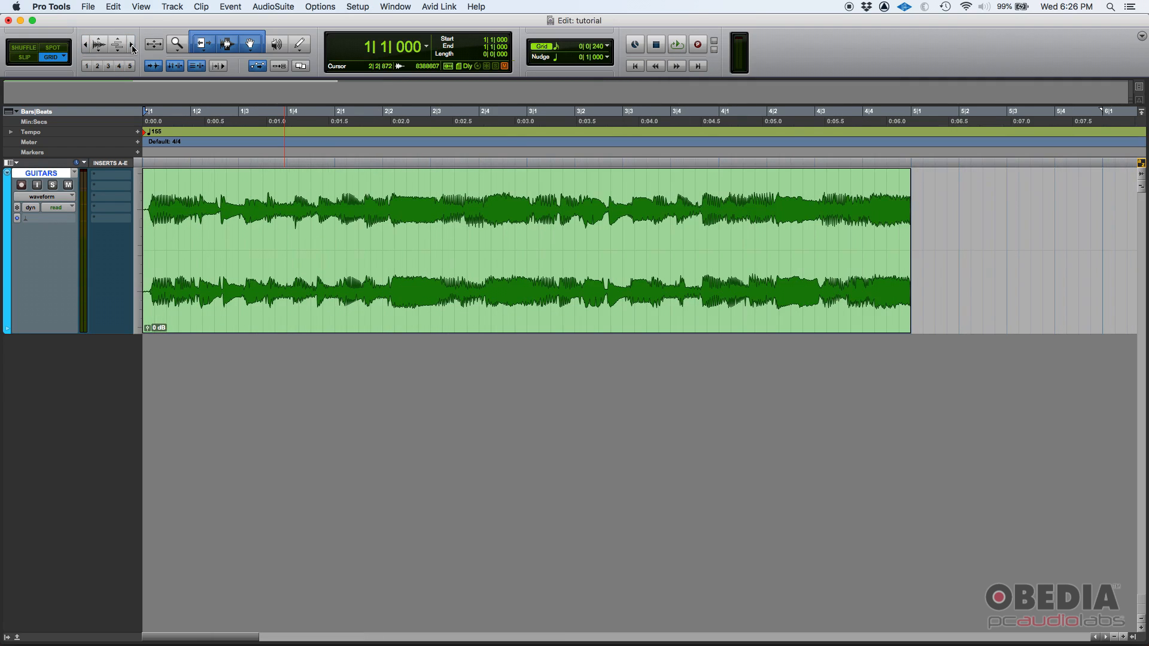
left_click(674, 43)
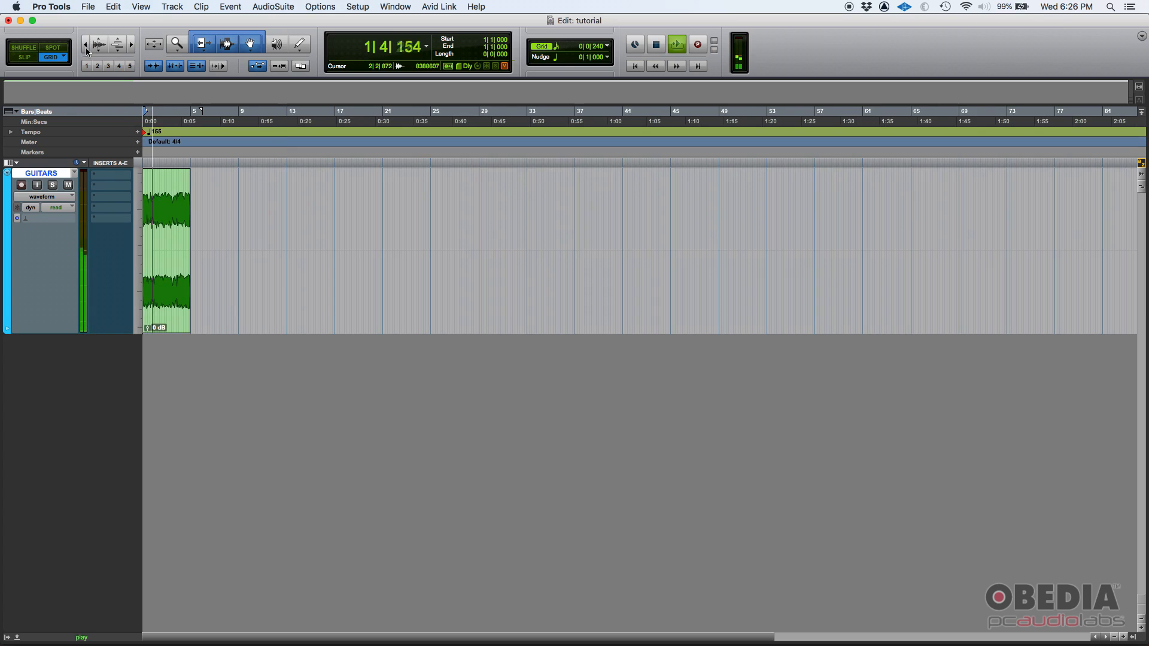
Step: Zoom in for a close look, then restore the bars 1–5 view with the cursor at 2|4
left_click(654, 44)
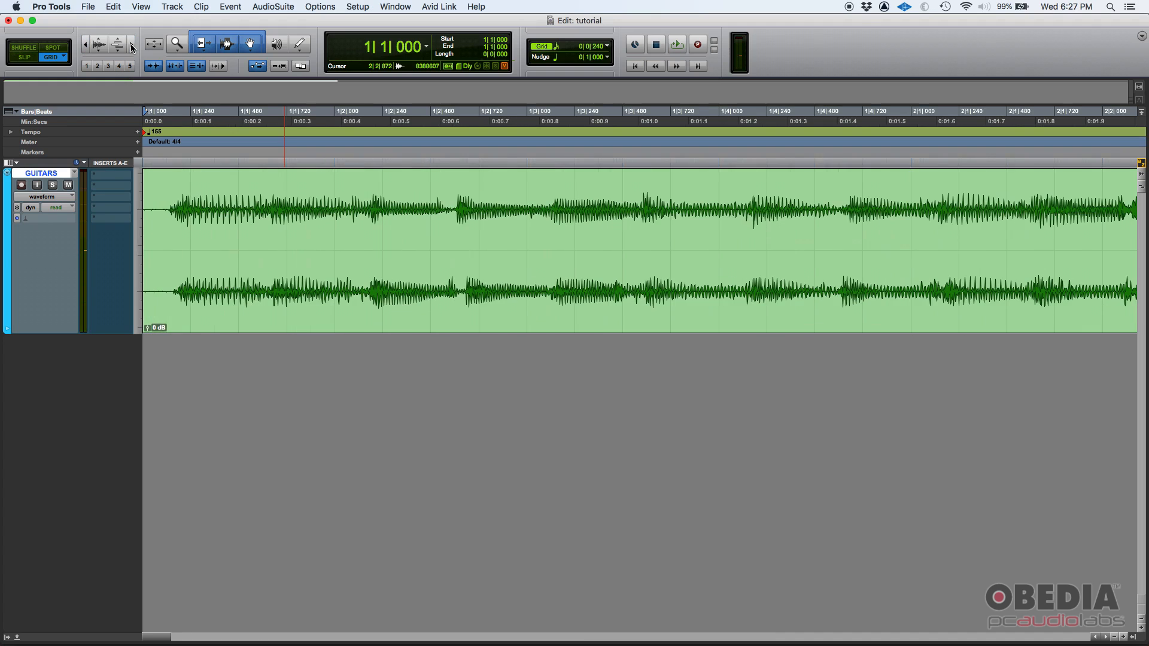
left_click(675, 44)
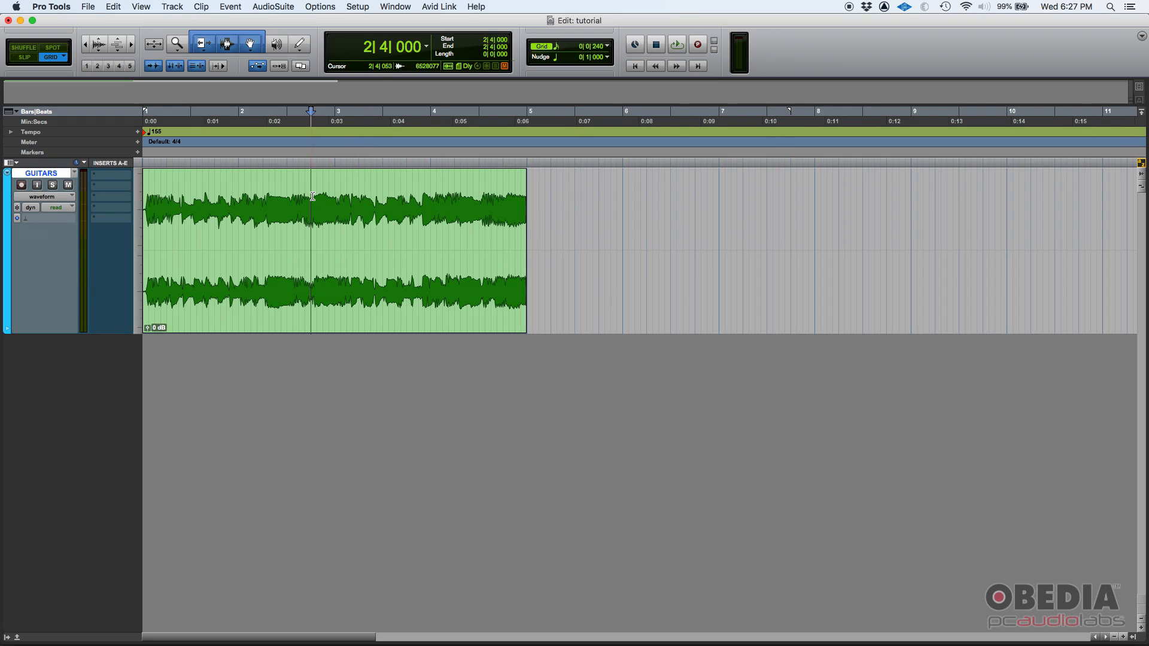
Step: Zoom out to show about 41 bars, leaving the GUITARS clip small at the start
left_click(304, 229)
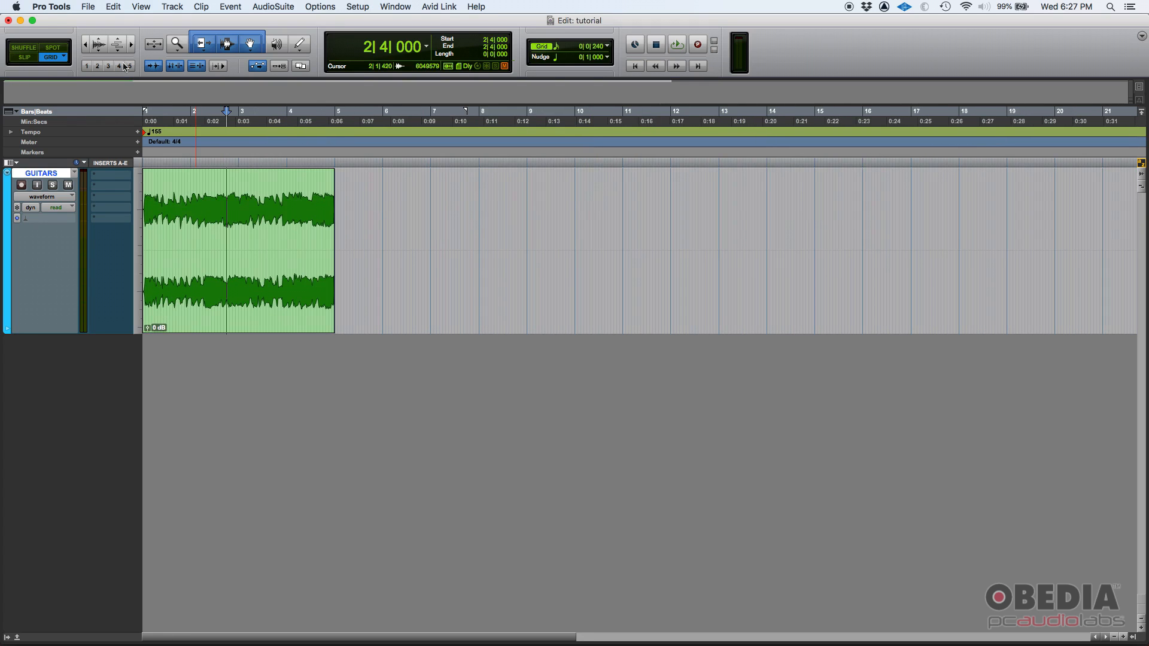
mouse_move(85, 46)
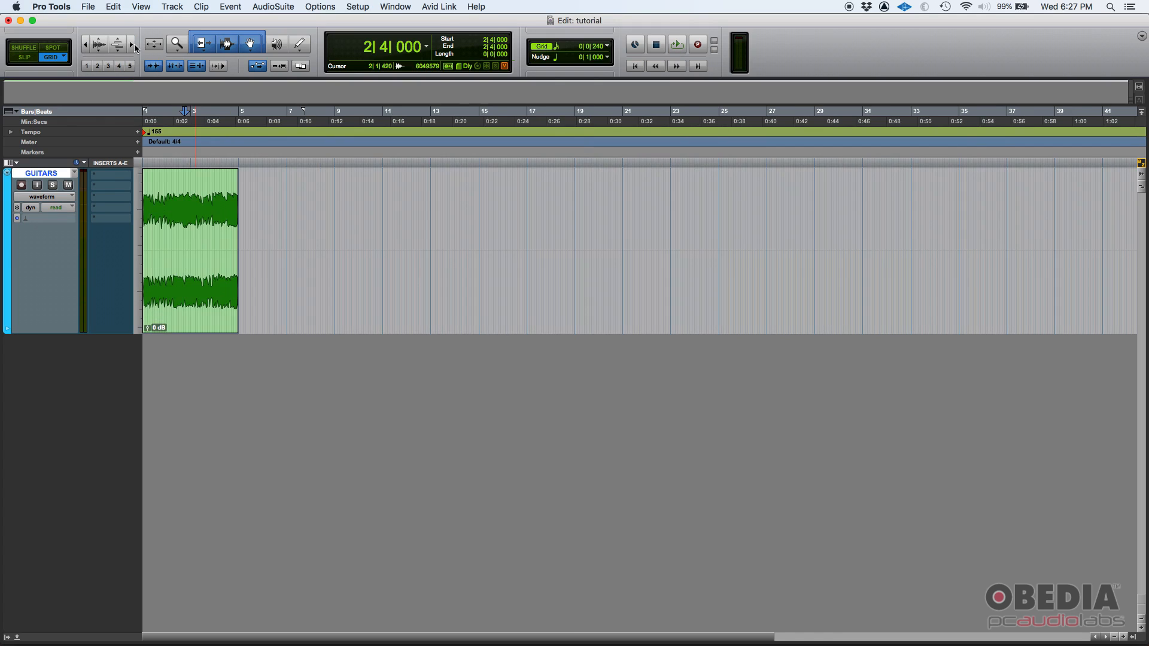
mouse_move(134, 46)
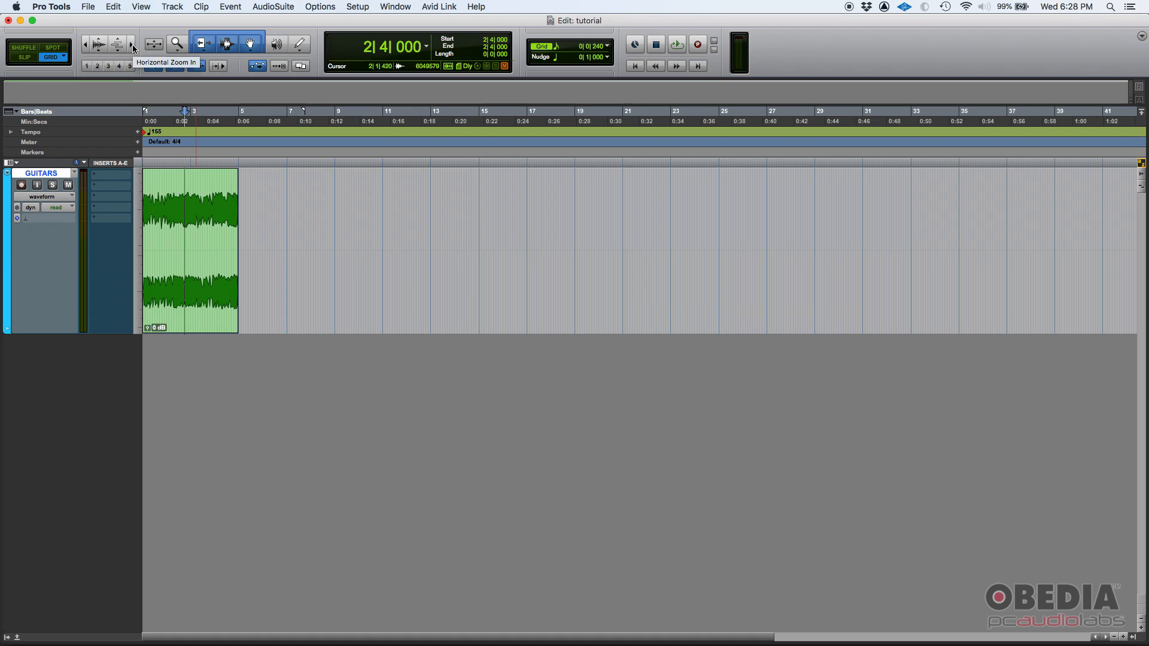
Step: Zoom in tightly on the GUITARS waveform around the bar 2, beat 4 cursor
left_click(131, 45)
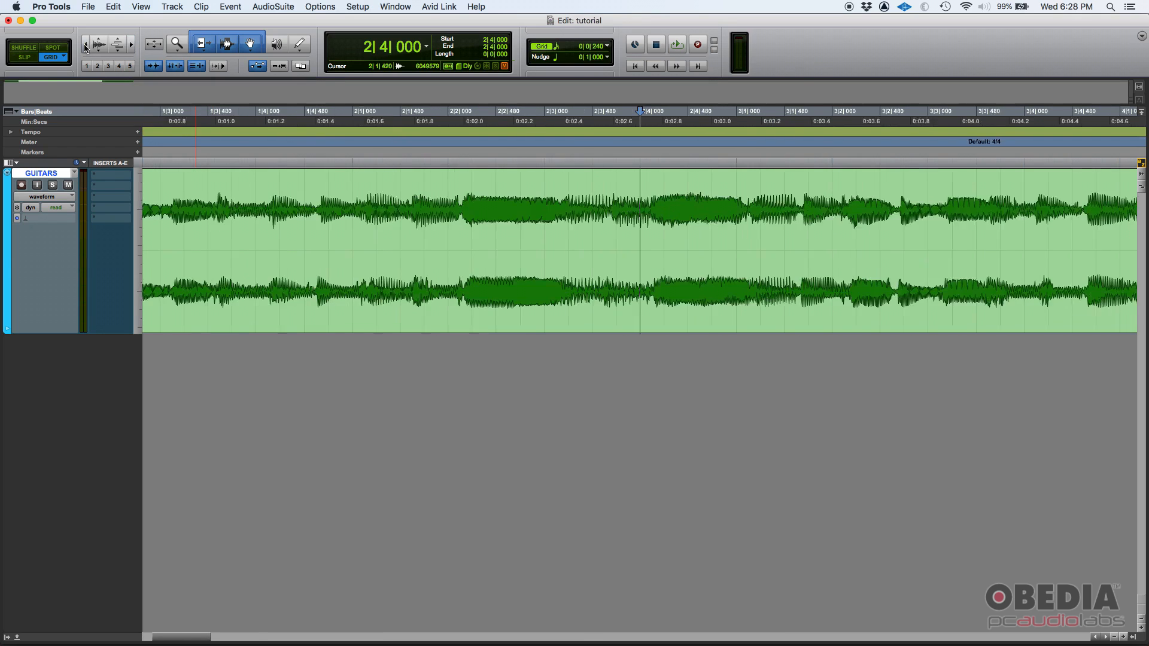